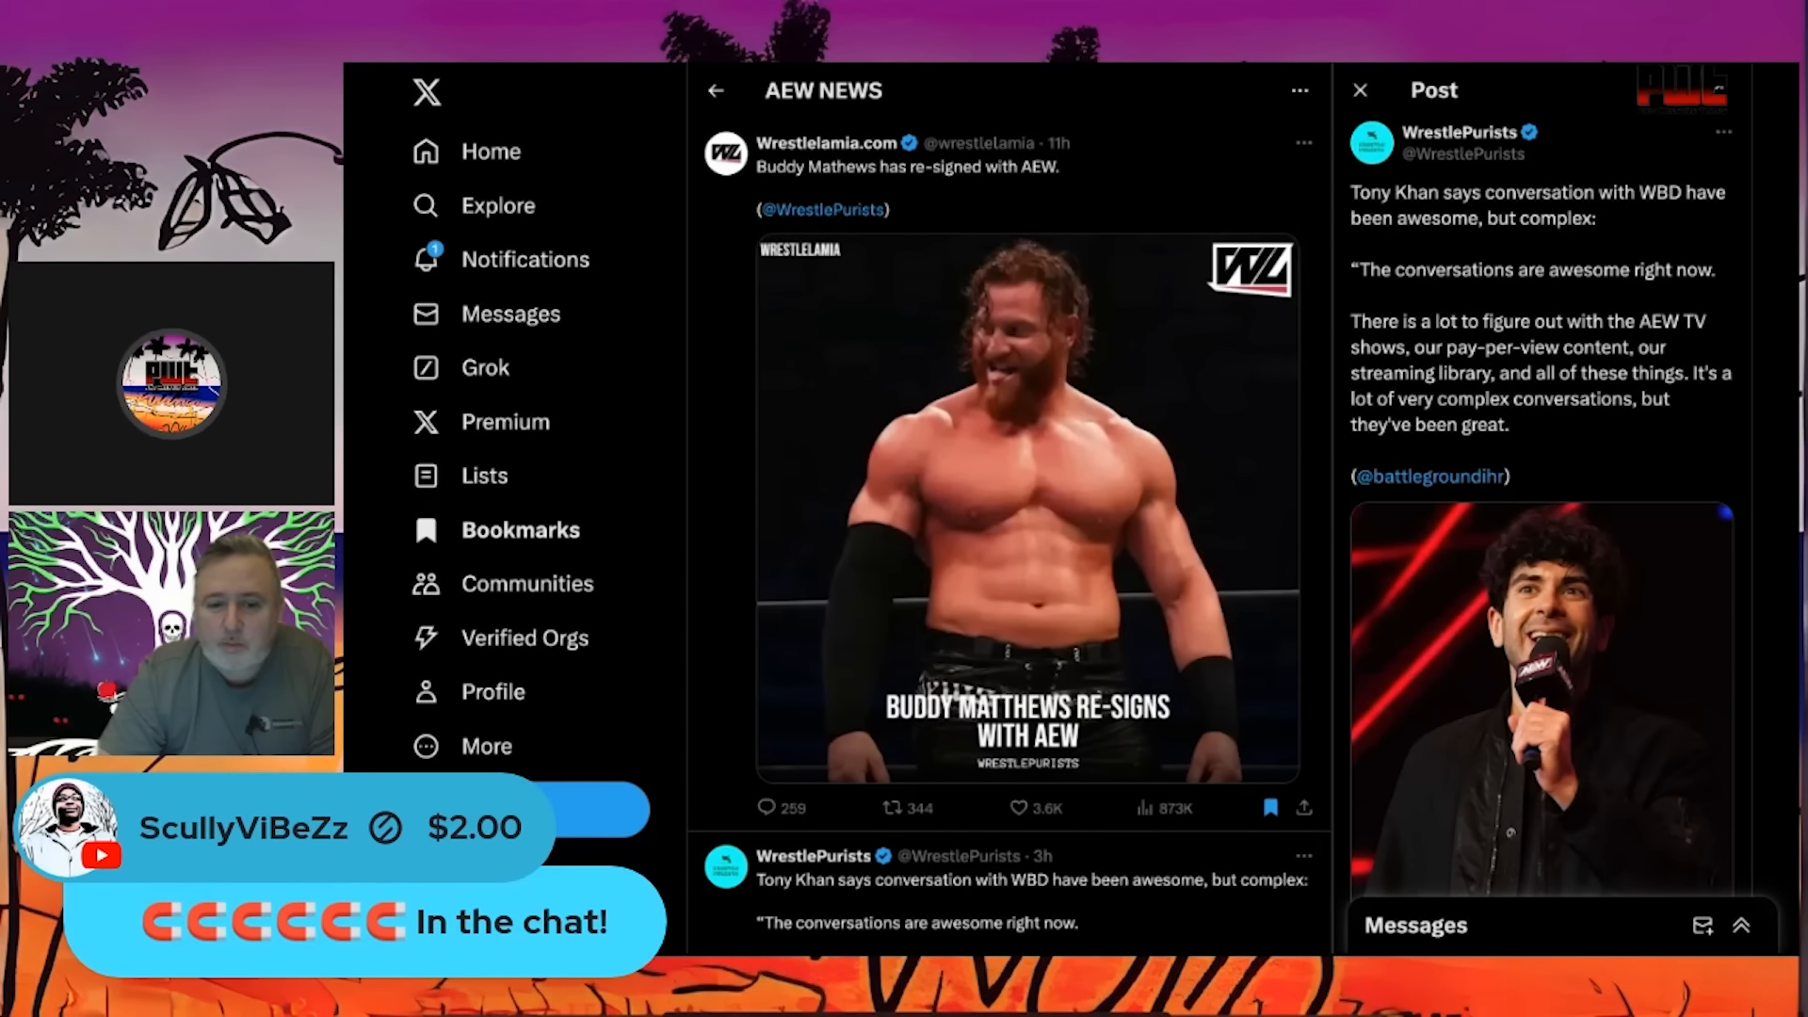
# - Scroll the AEW NEWS folder down to the WrestlePurists Tony Khan Supershow video post
pyautogui.scroll(-3)
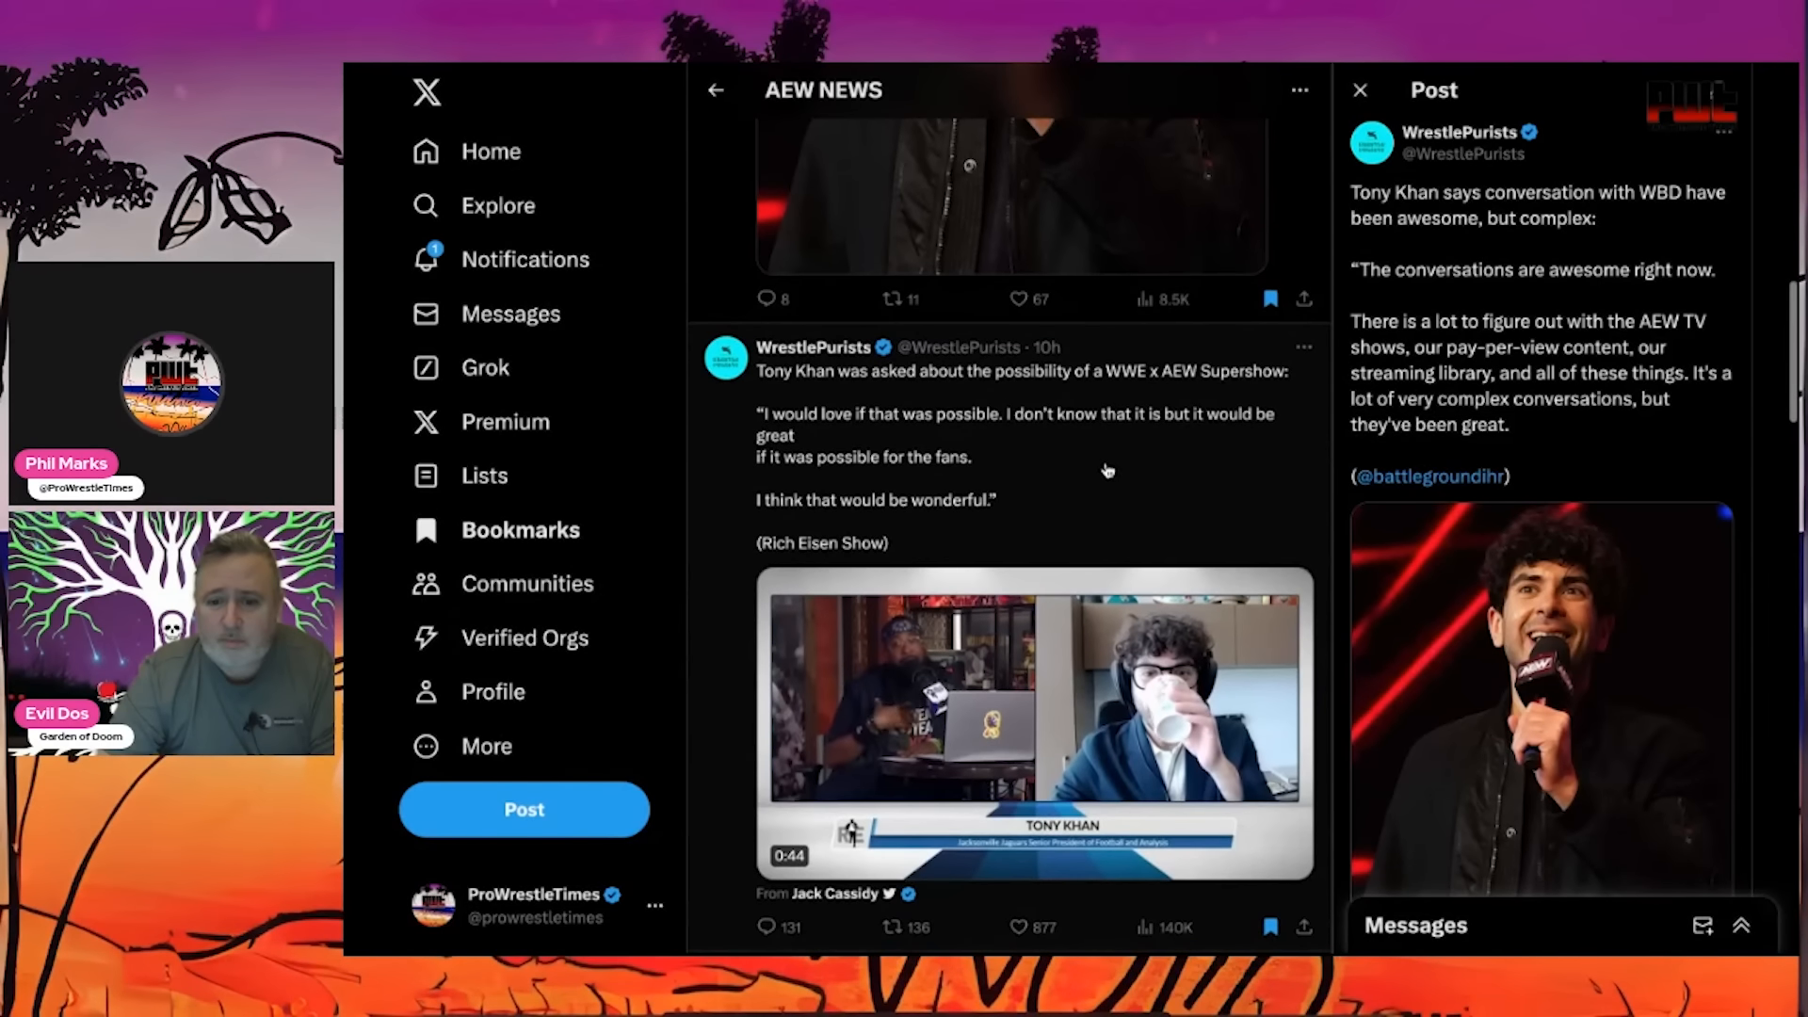
# - Play the Tony Khan Supershow clip briefly and pause it at 0:05
pyautogui.click(1032, 720)
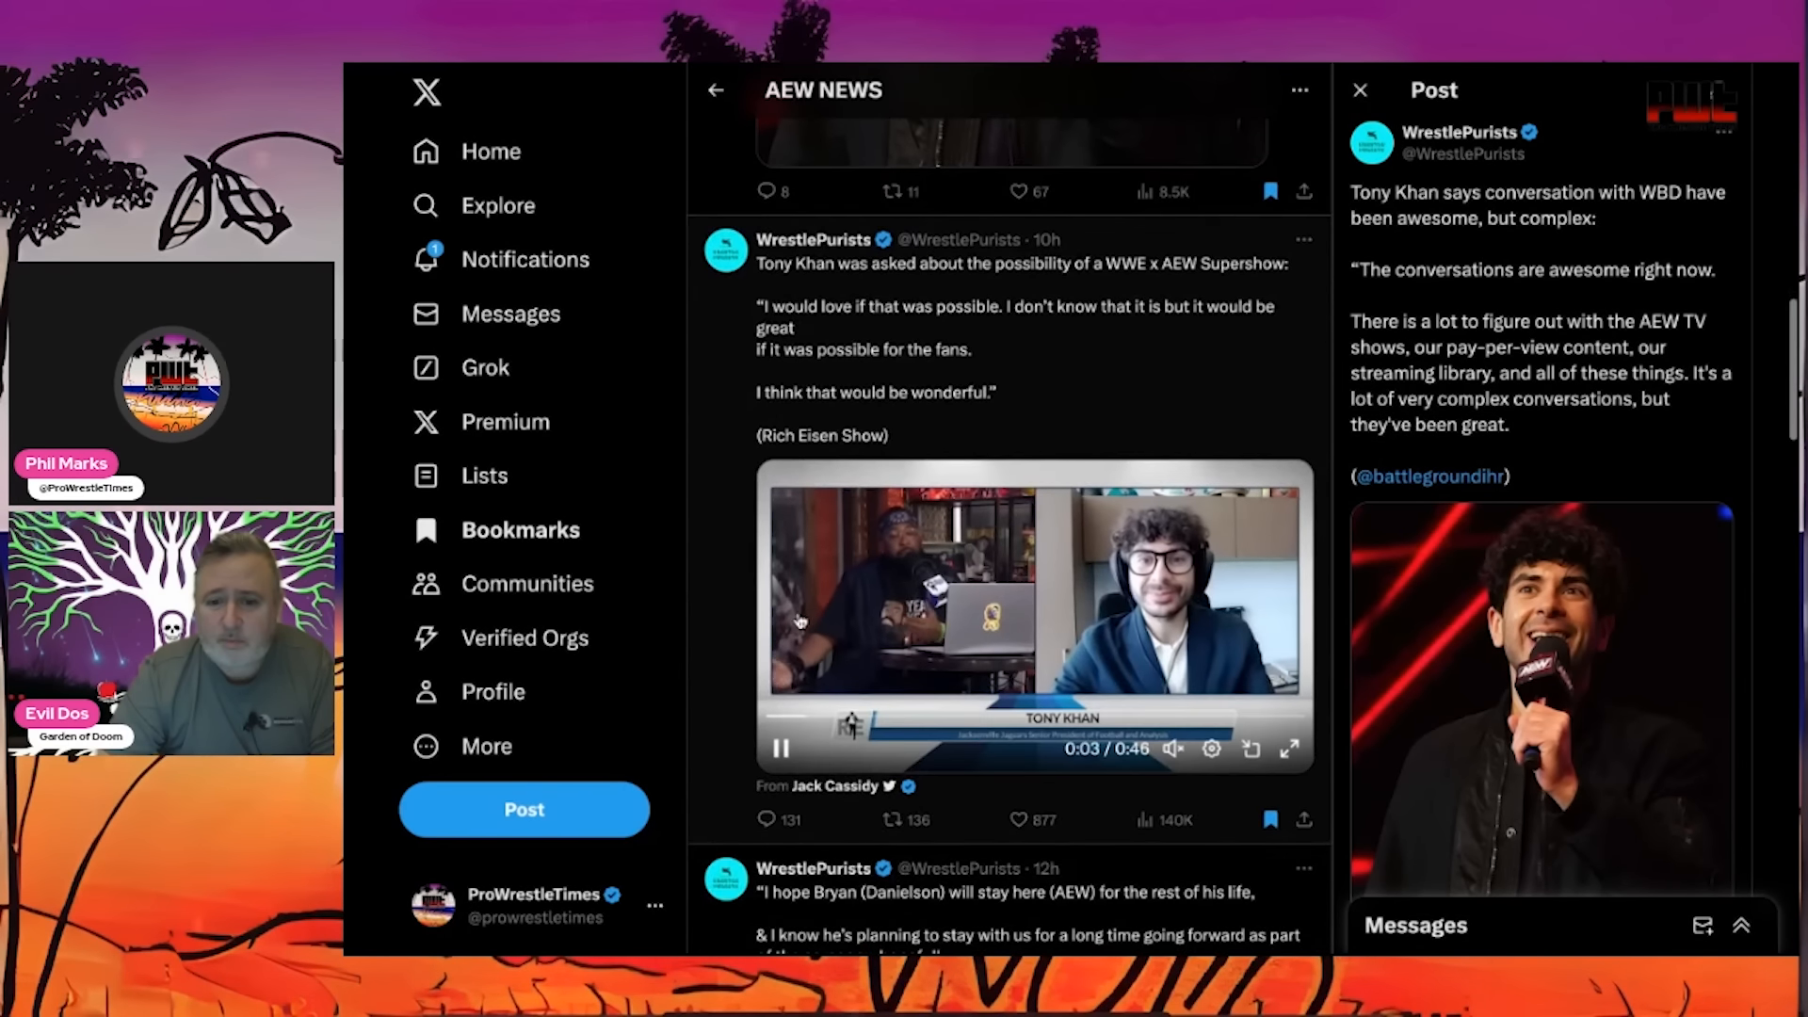
pyautogui.click(779, 748)
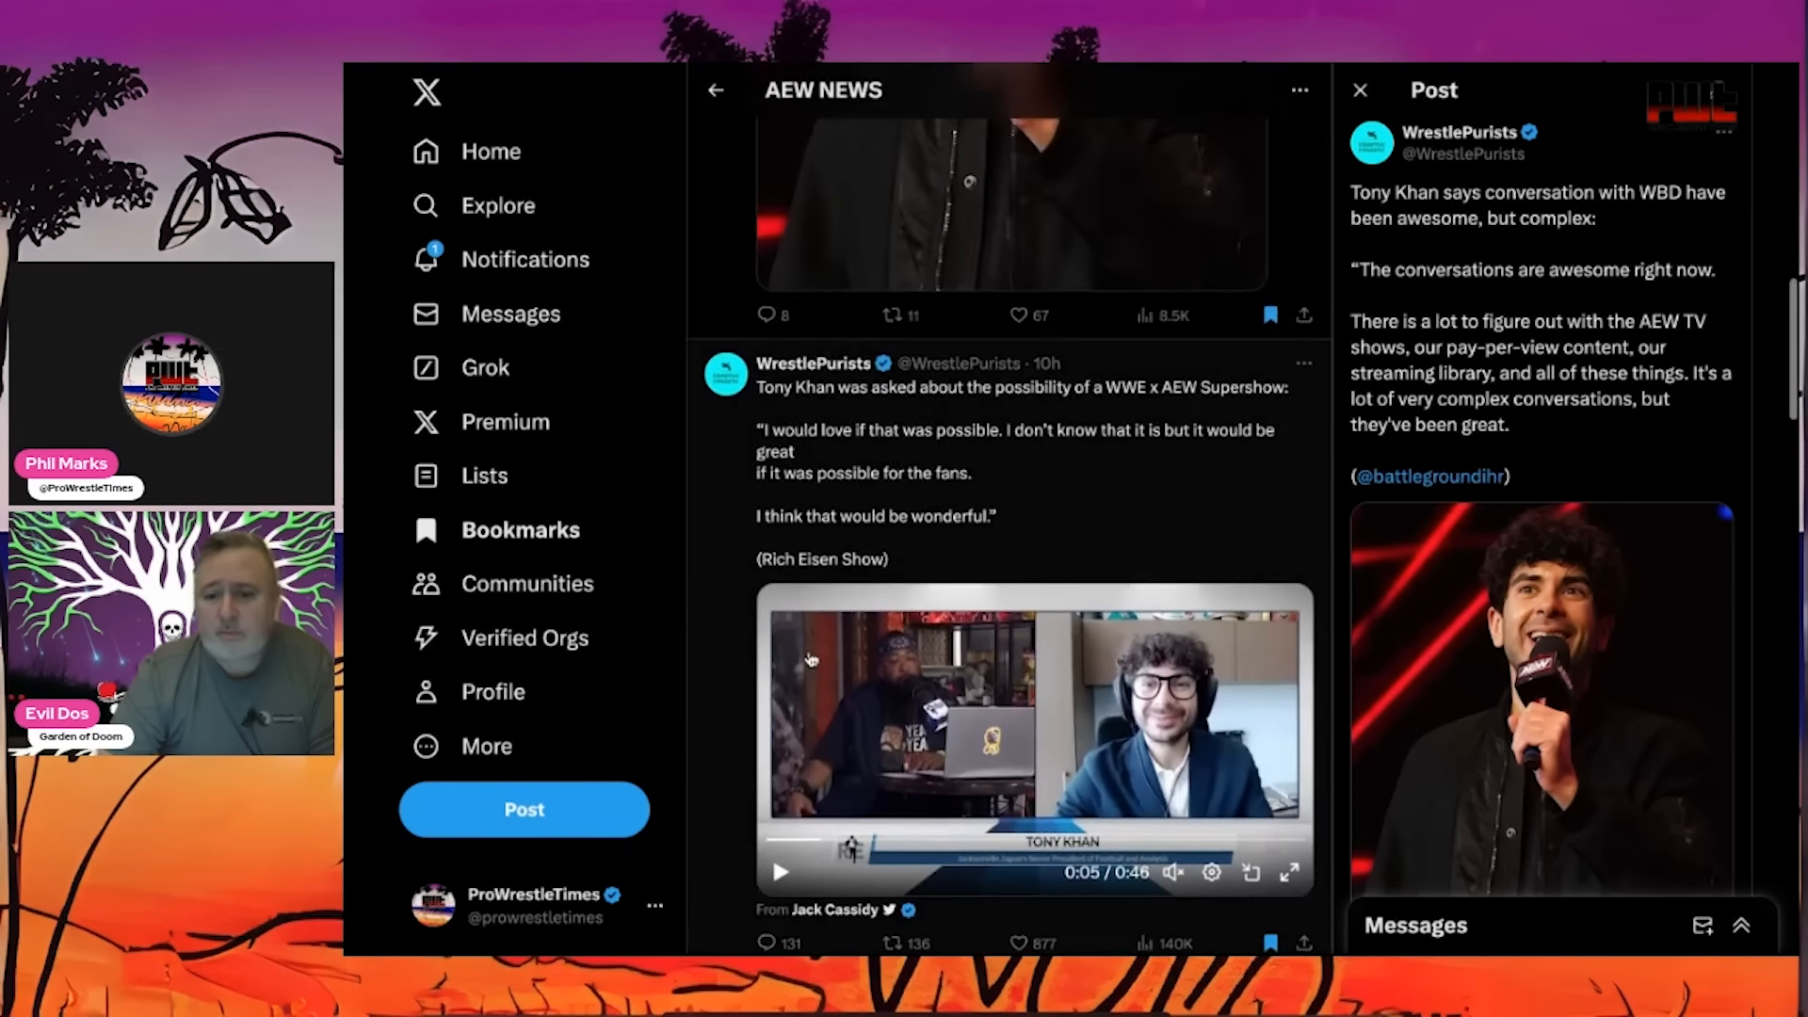
pyautogui.scroll(-3)
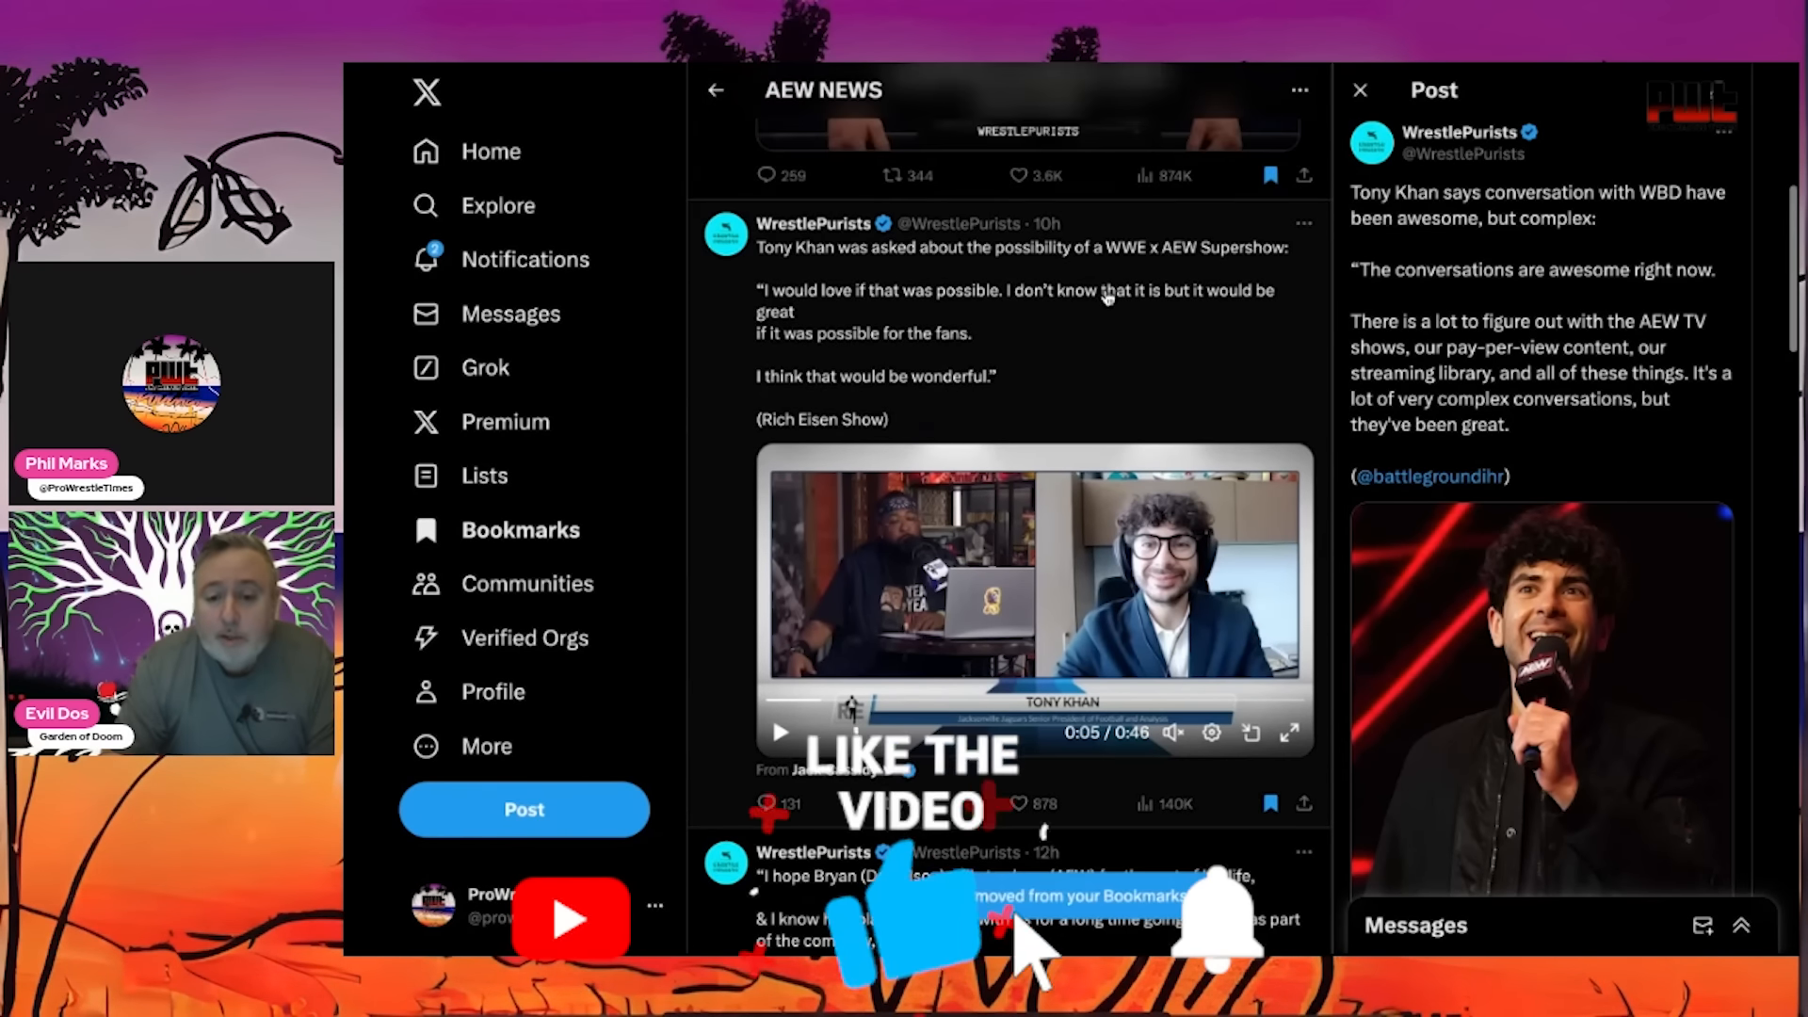
# - Scroll past the Supershow video post to the WrestleTalk Tony Khan supershow post
pyautogui.scroll(-3)
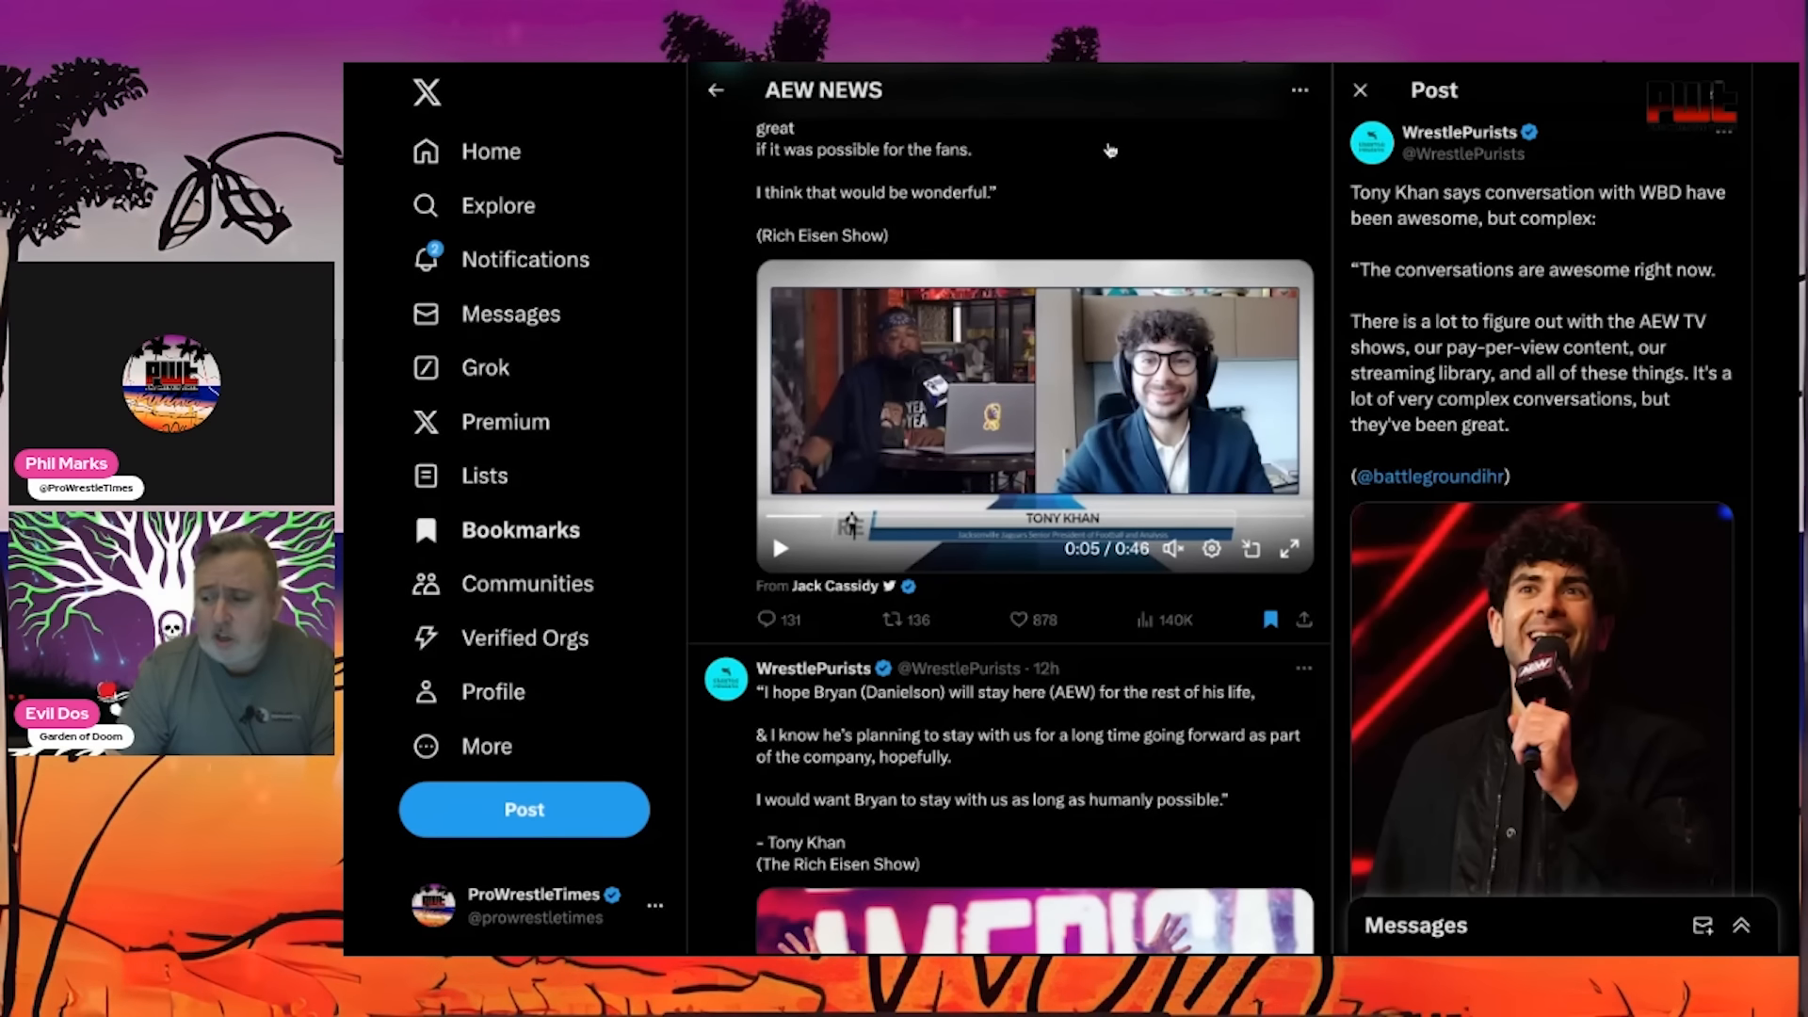
pyautogui.scroll(-3)
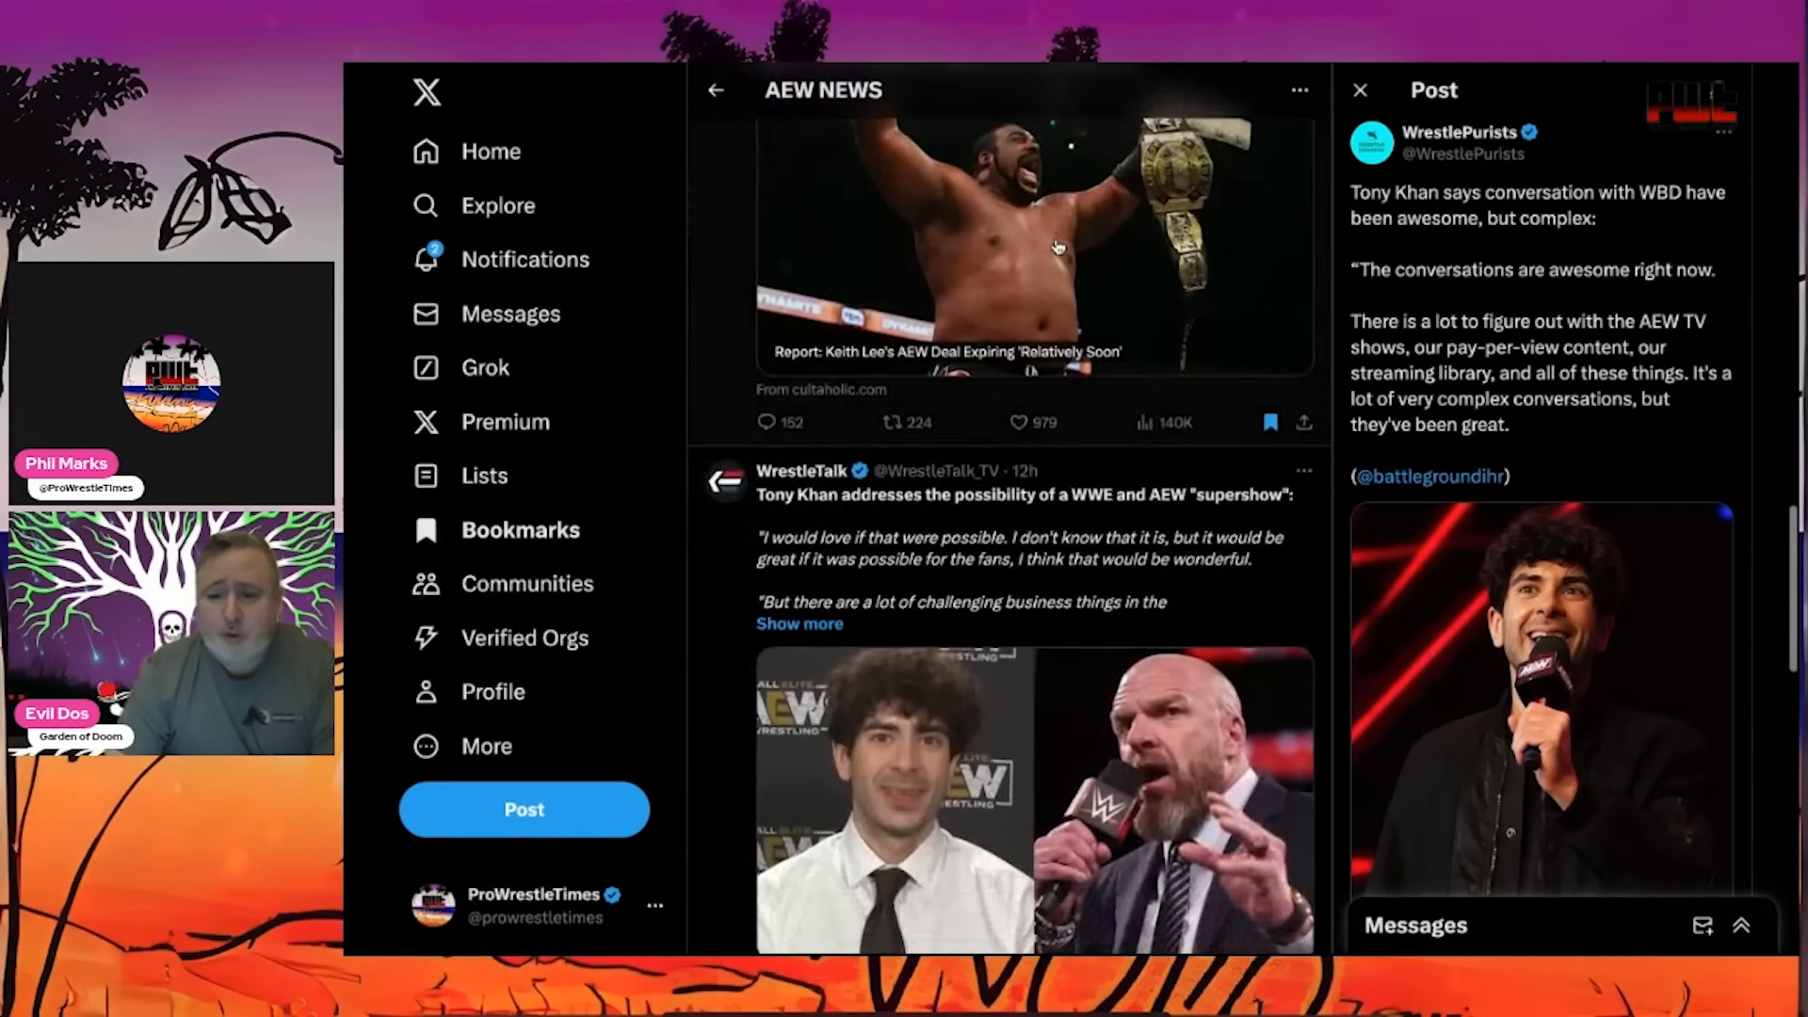
pyautogui.scroll(-3)
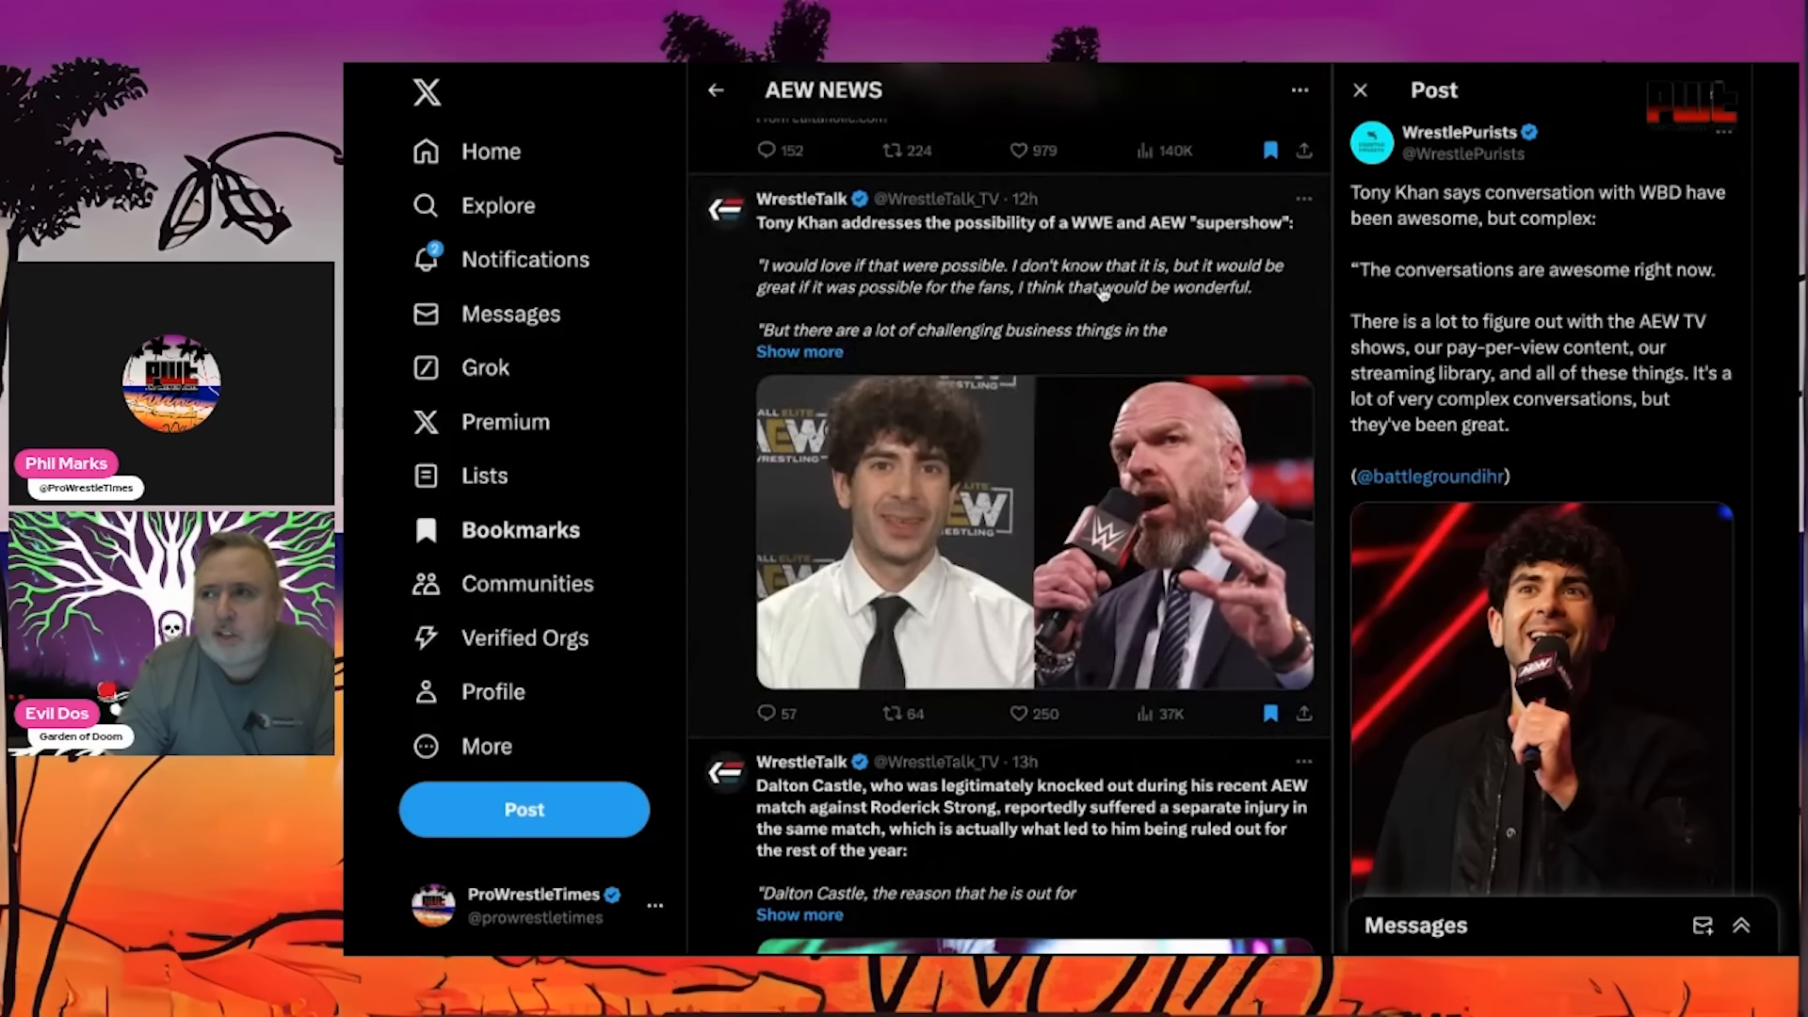
pyautogui.scroll(-3)
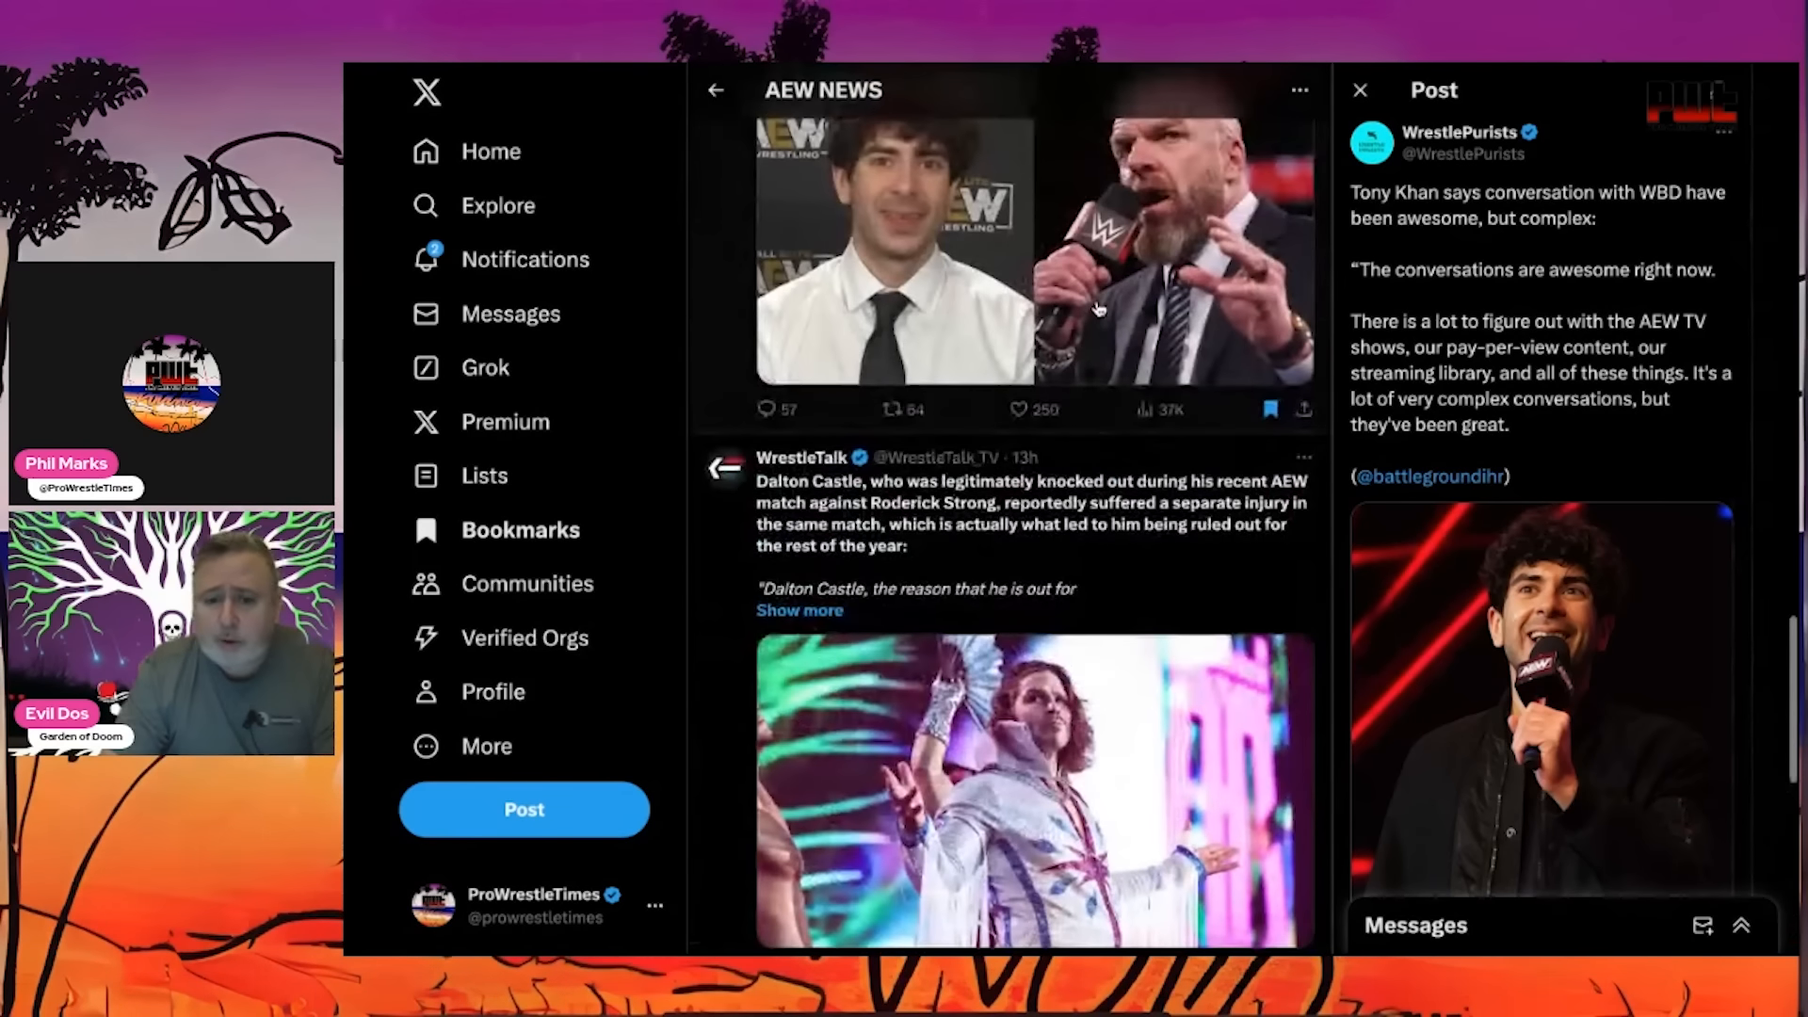
# - Scroll the bookmarks feed back to the WrestlePurists Supershow video post
pyautogui.scroll(-3)
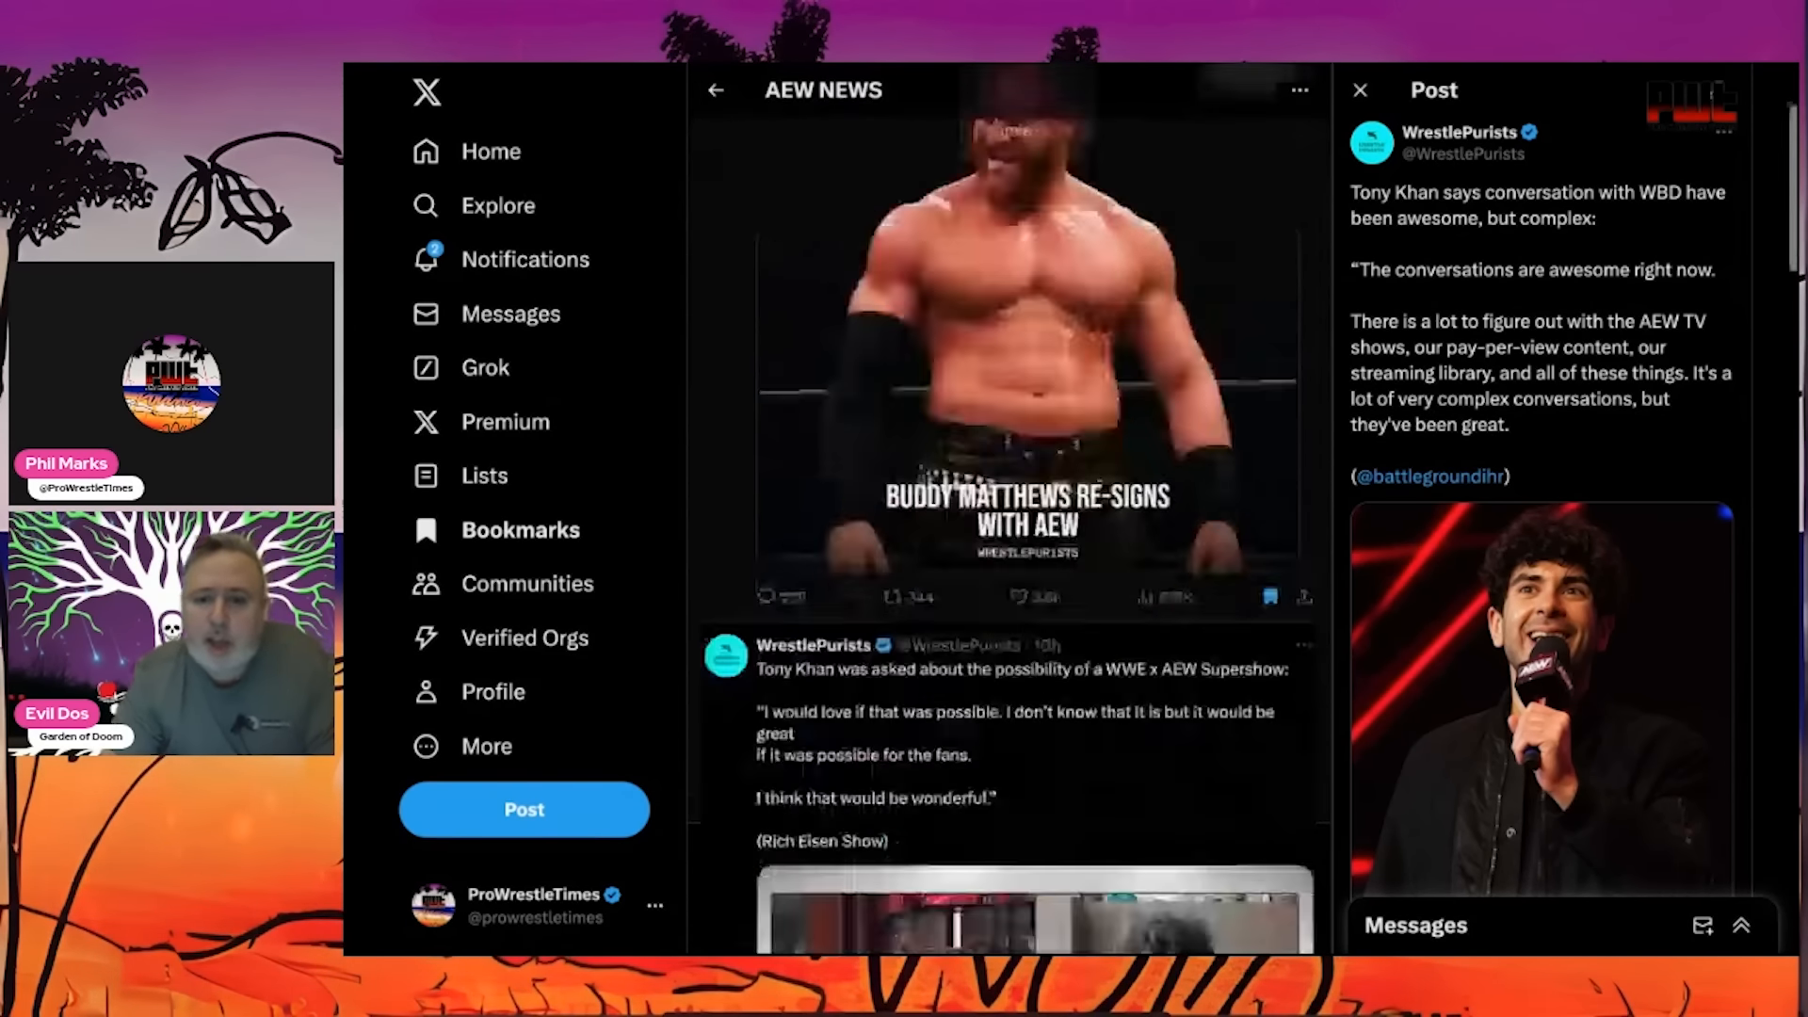
pyautogui.scroll(-3)
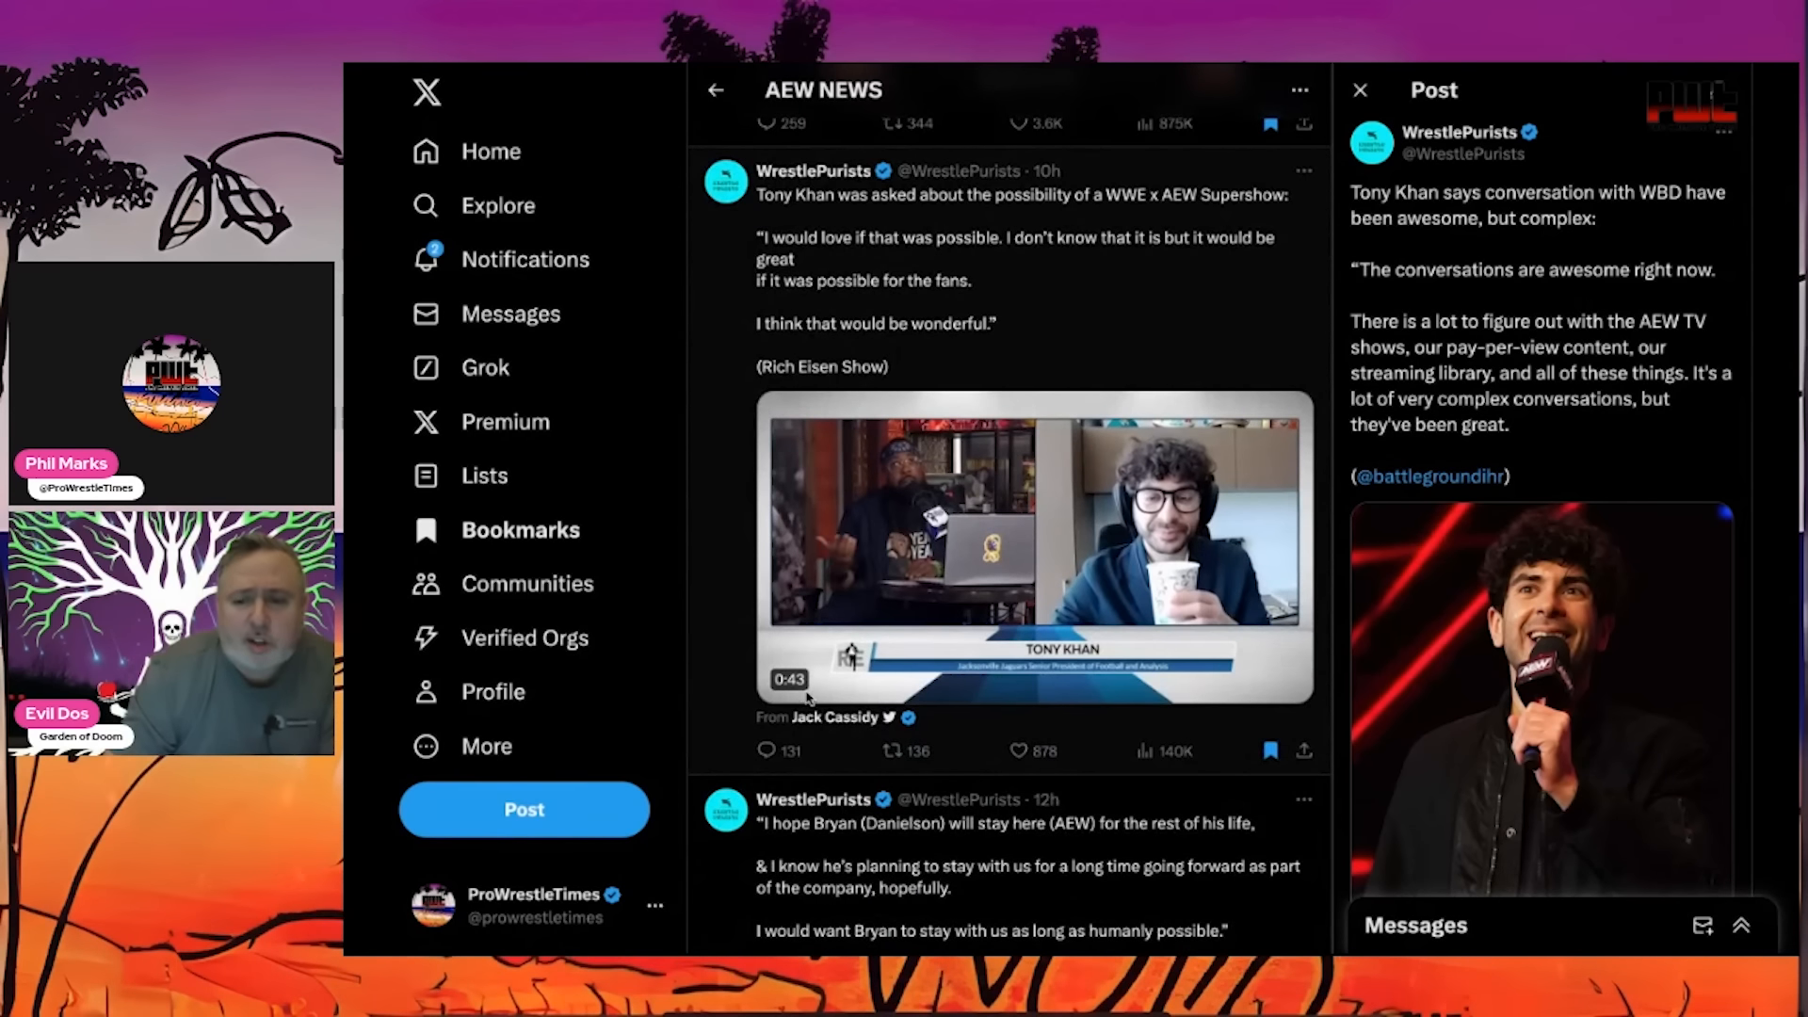
# - Start the WrestlePurists Supershow clip, leaving it paused at 0:03 of 0:46
pyautogui.click(1034, 548)
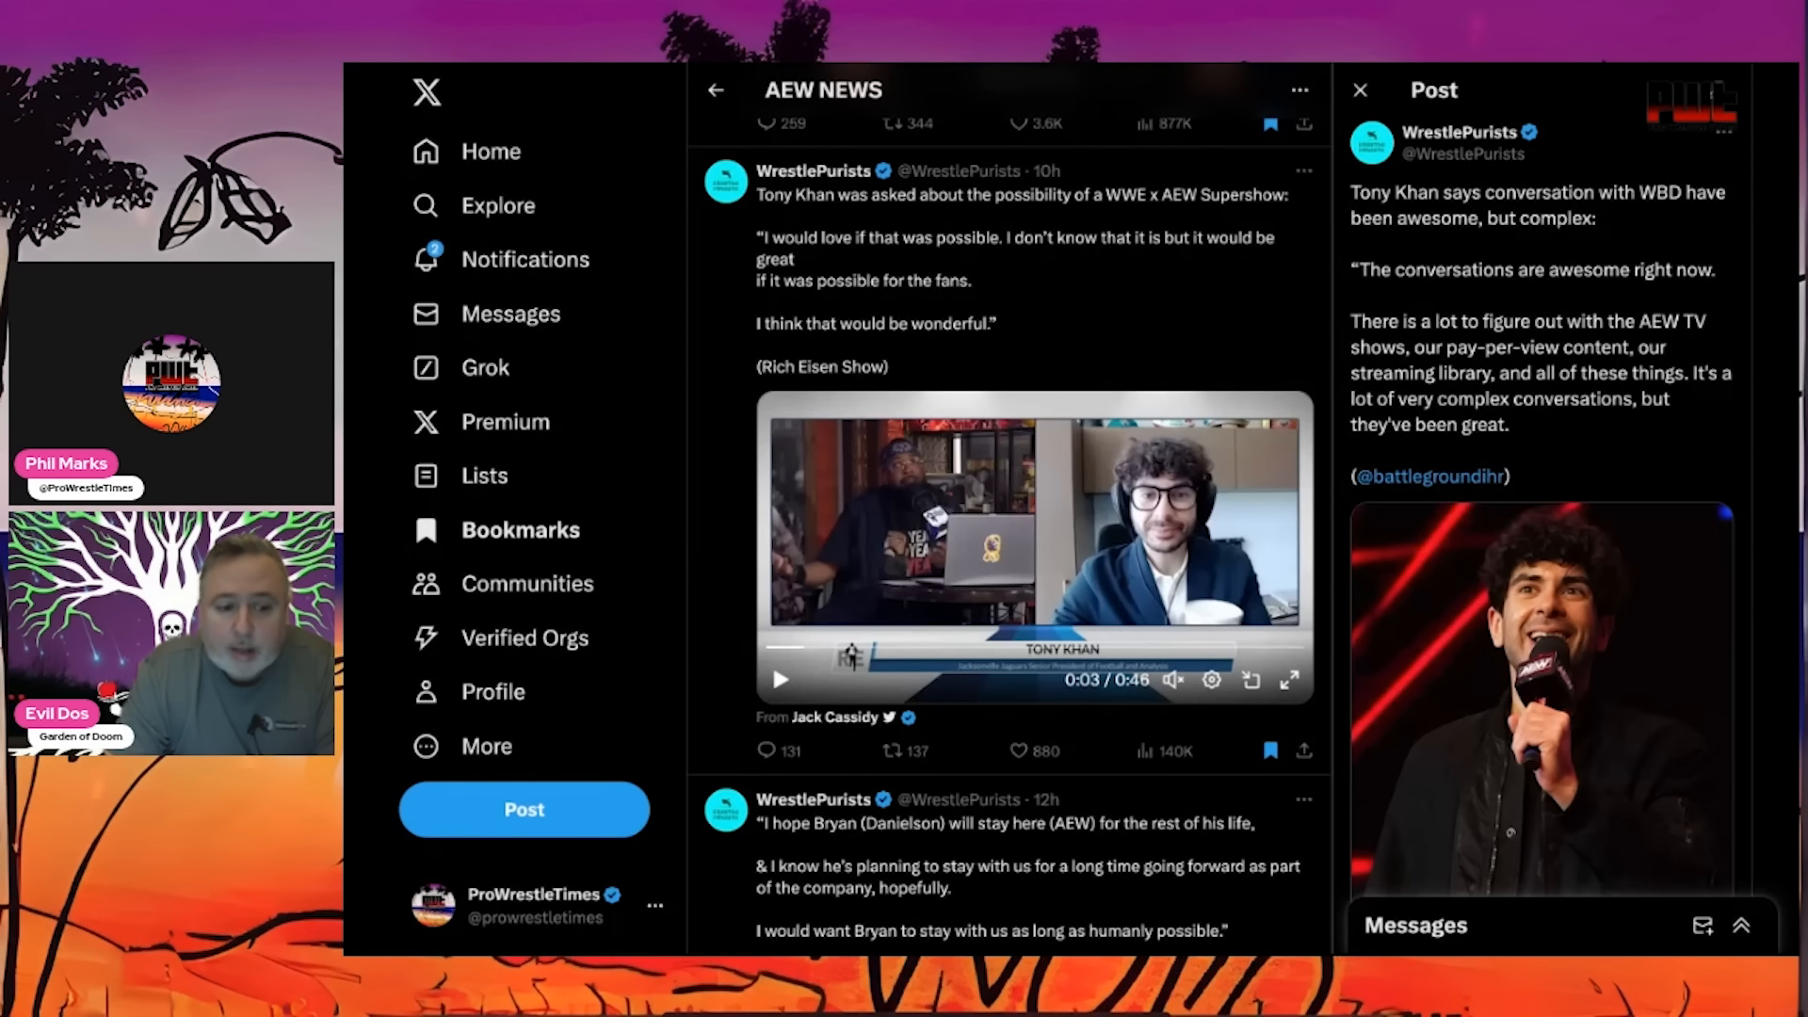
pyautogui.scroll(-3)
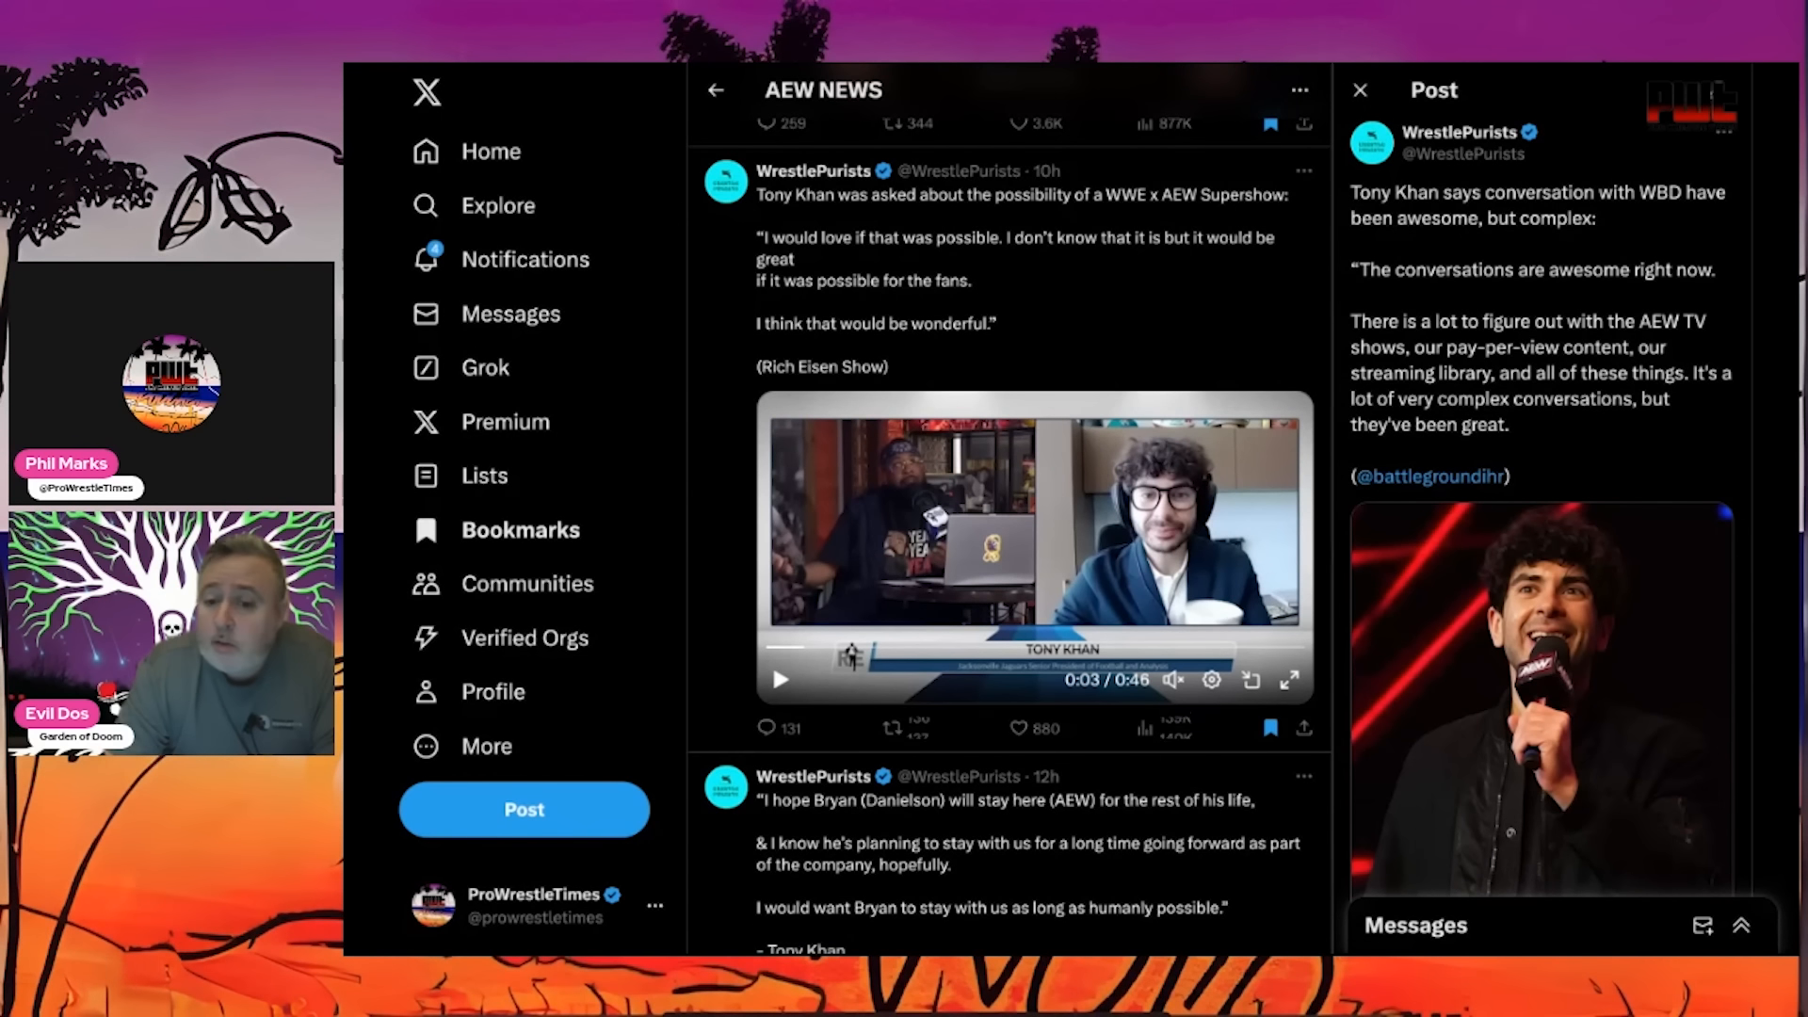
pyautogui.click(780, 678)
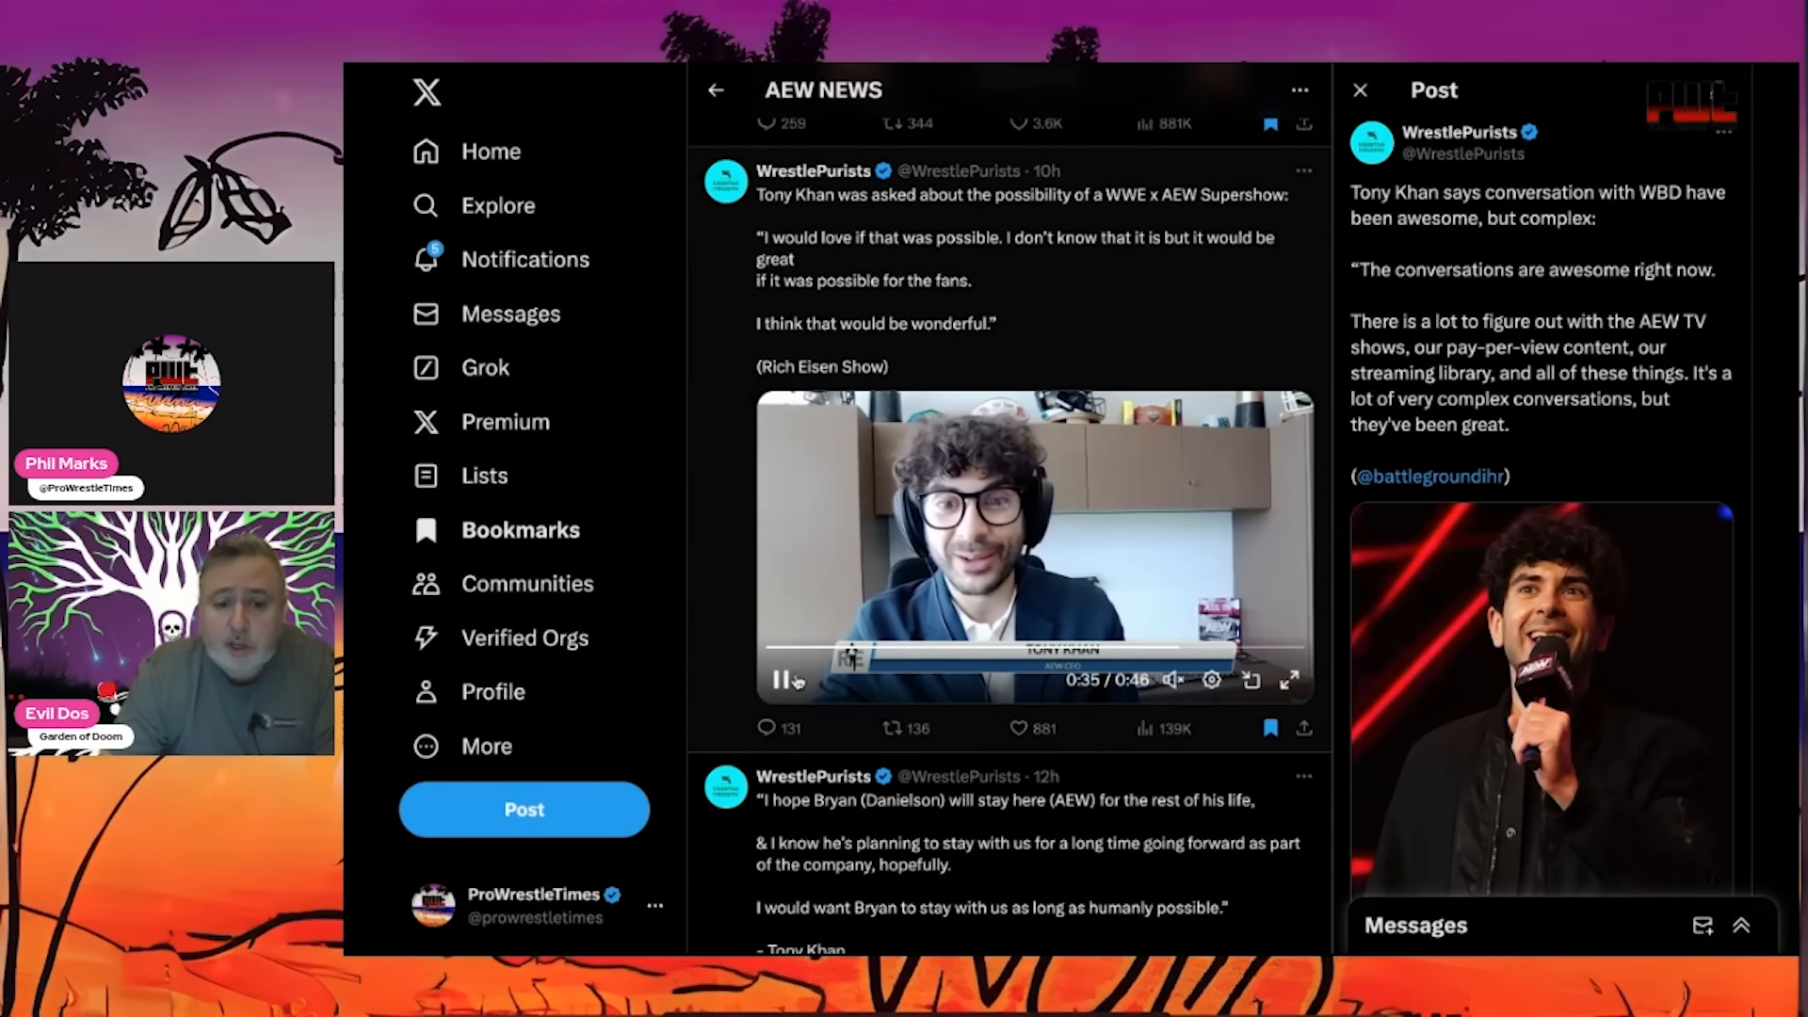
# - Pause the Tony Khan Supershow clip at 0:36
pyautogui.click(780, 678)
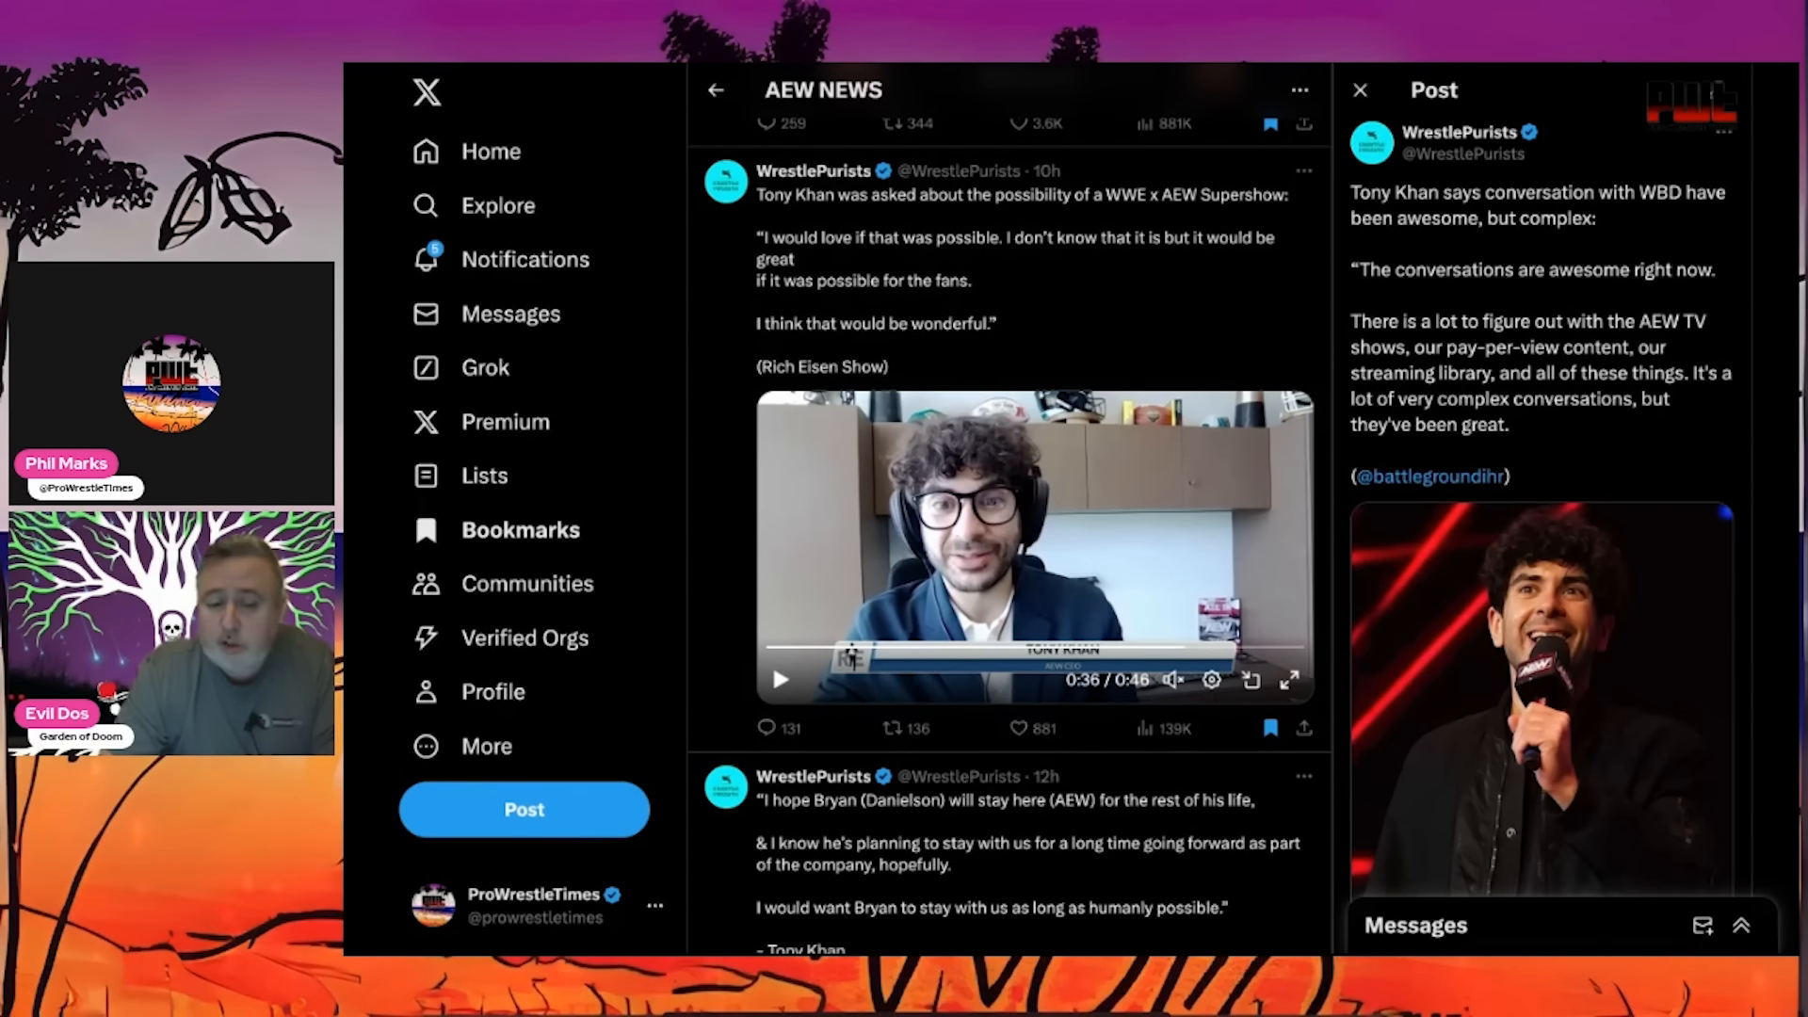